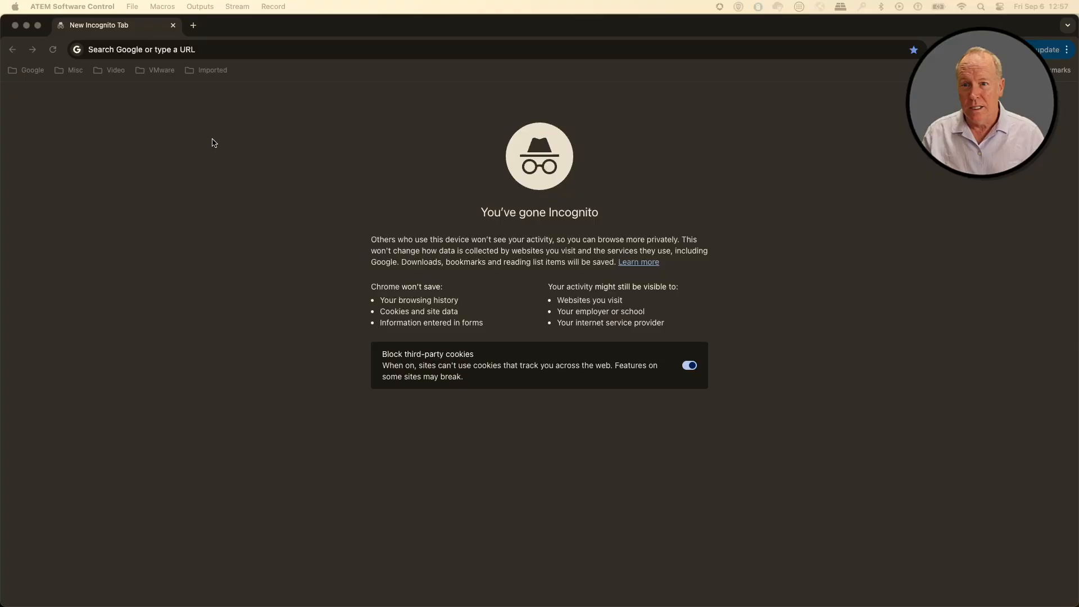
mouse_move(230, 67)
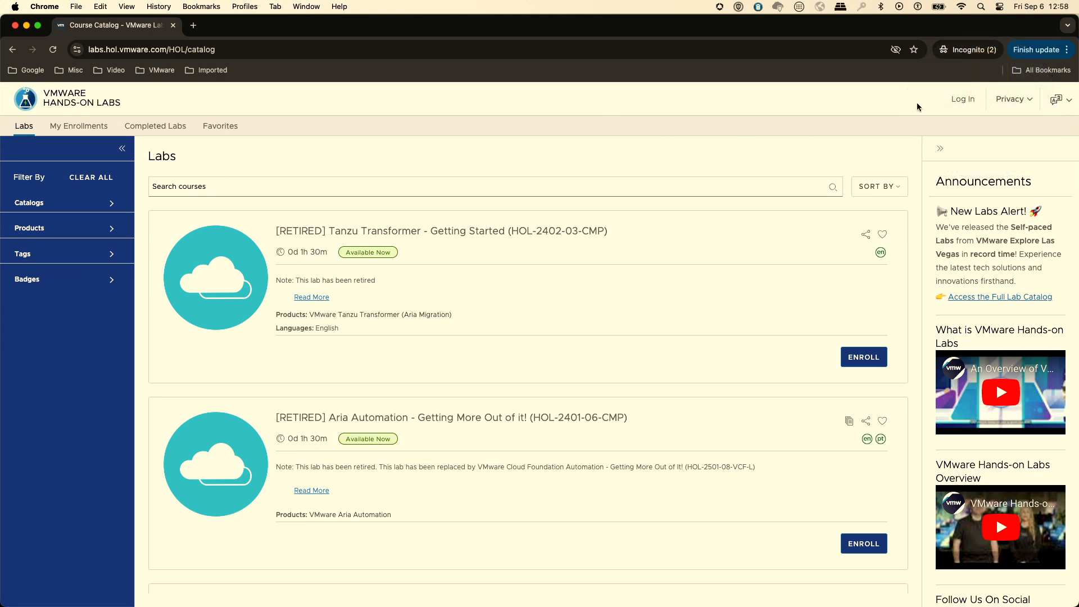
mouse_move(962, 103)
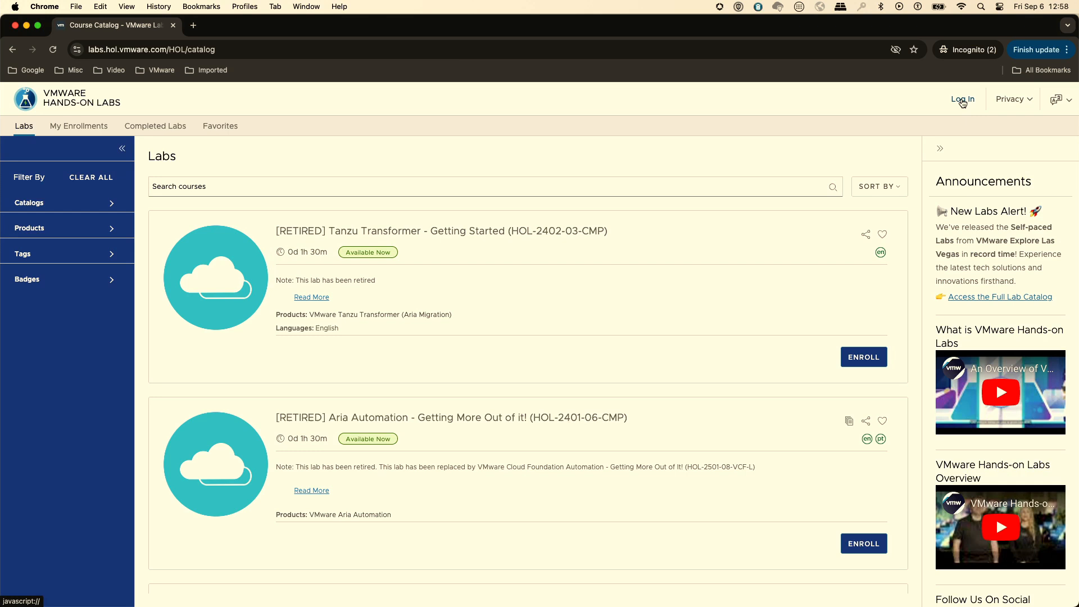
Step: Sign in to VMware Hands-on Labs with the account e-mail and password
click(963, 99)
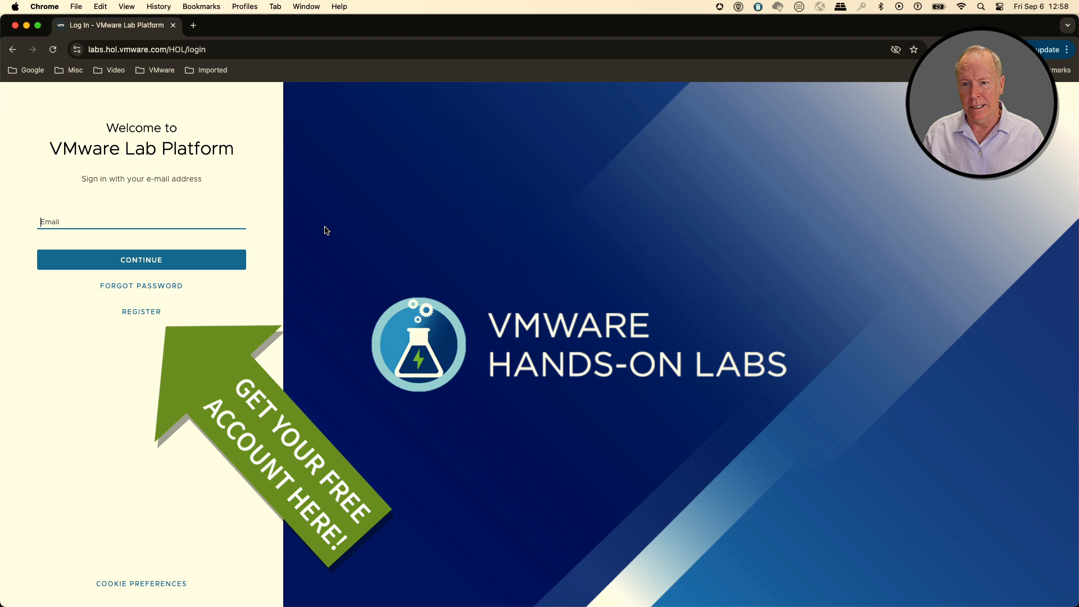
click(141, 222)
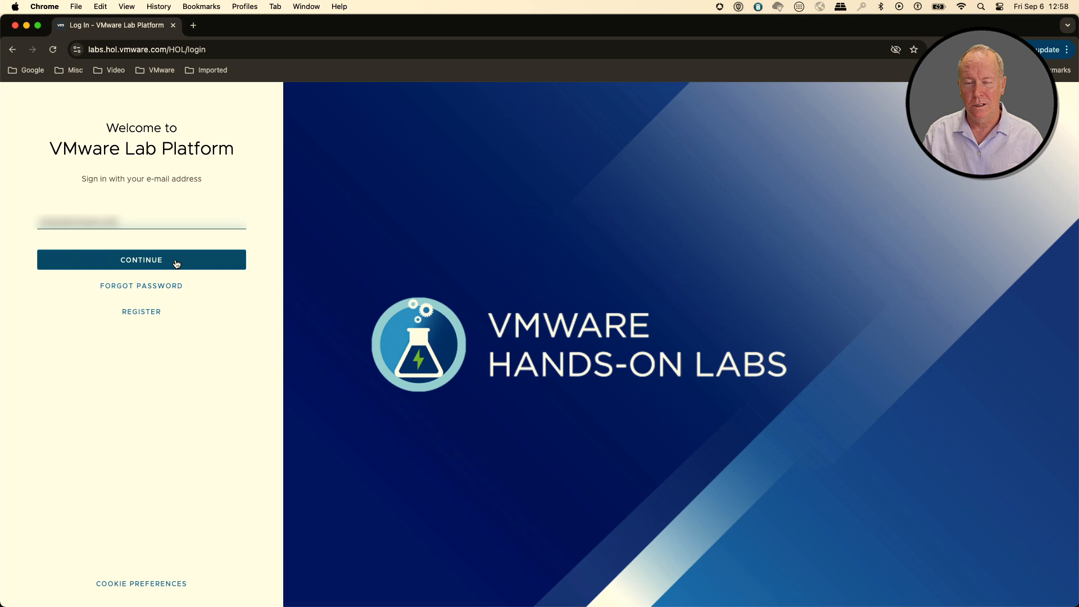
click(142, 260)
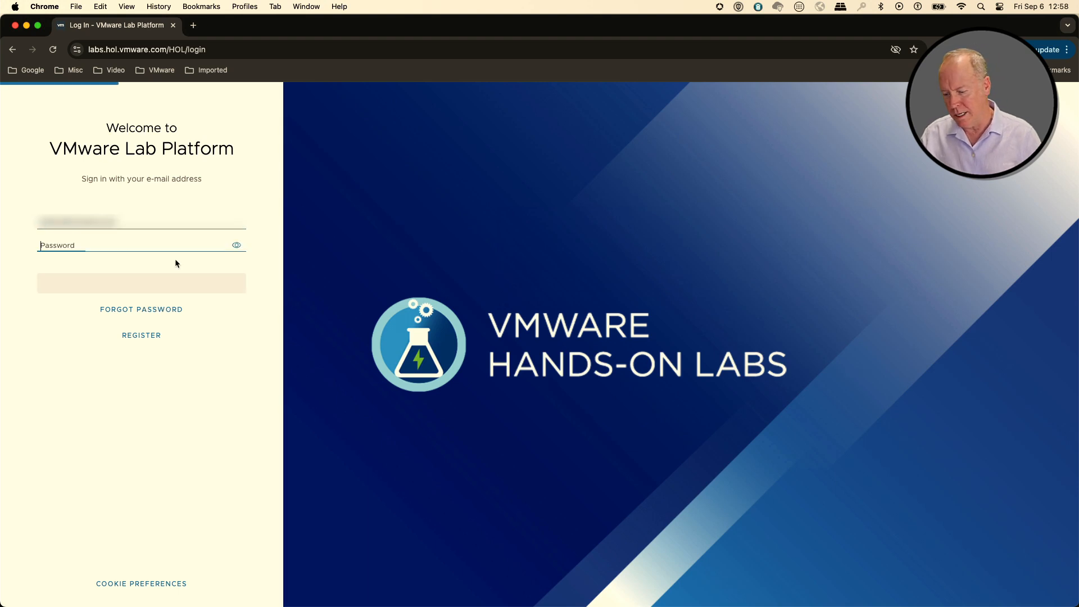
text(•••)
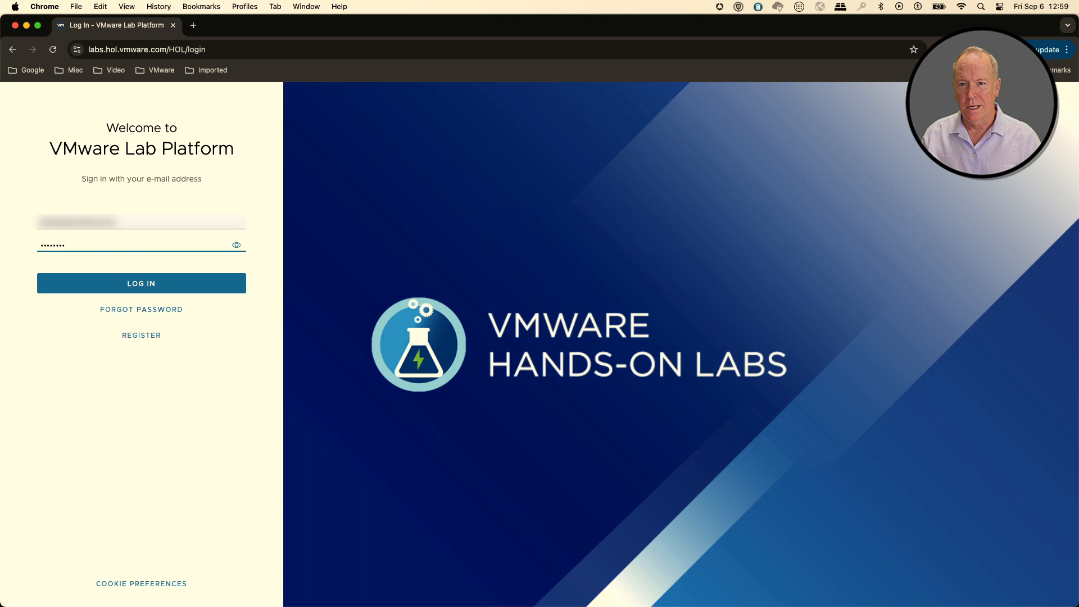
click(141, 284)
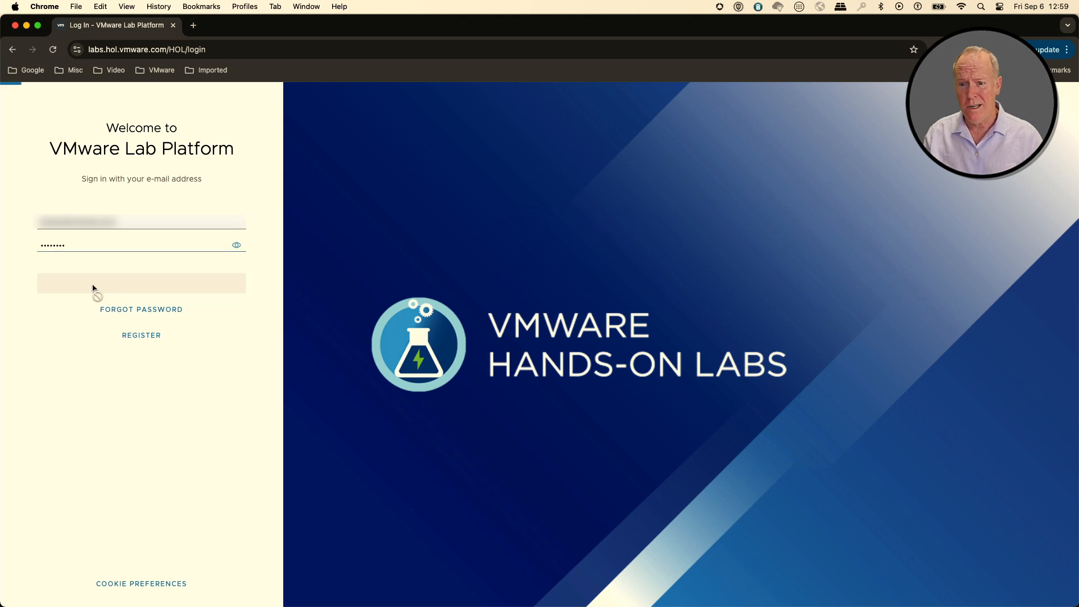
click(141, 283)
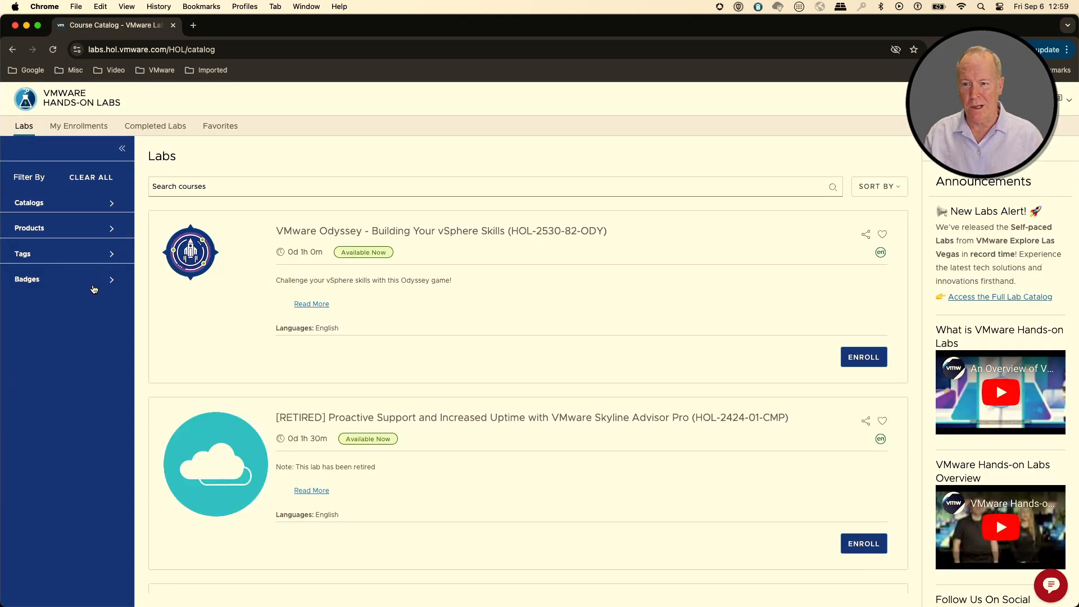
Step: Search the course catalog for 'orchestrator' to find the replacement lab HOL-2501-09-VCF-L
text(ord)
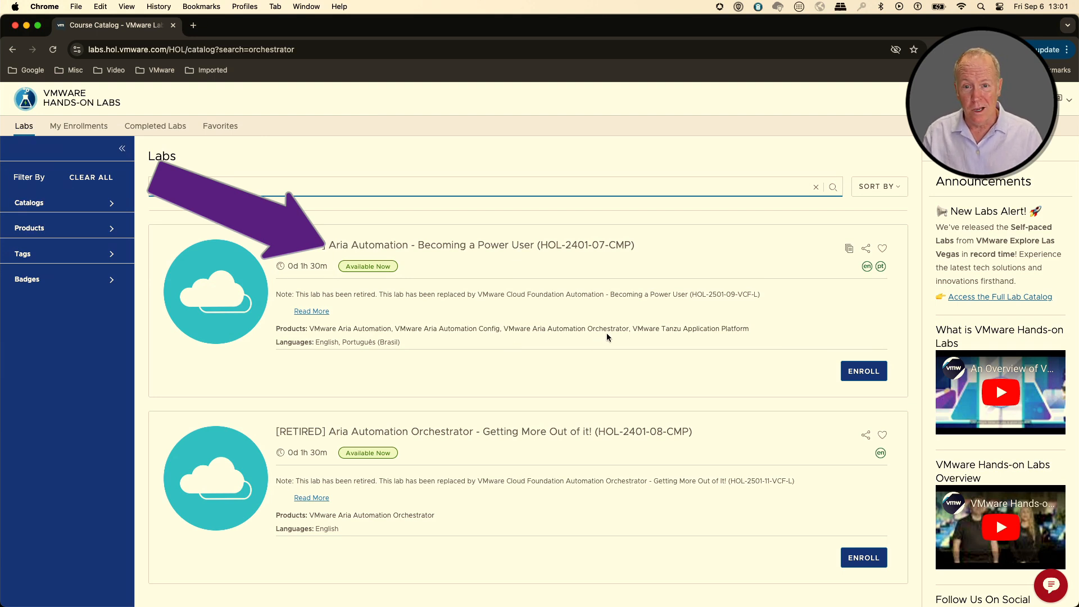
text(orchestrator)
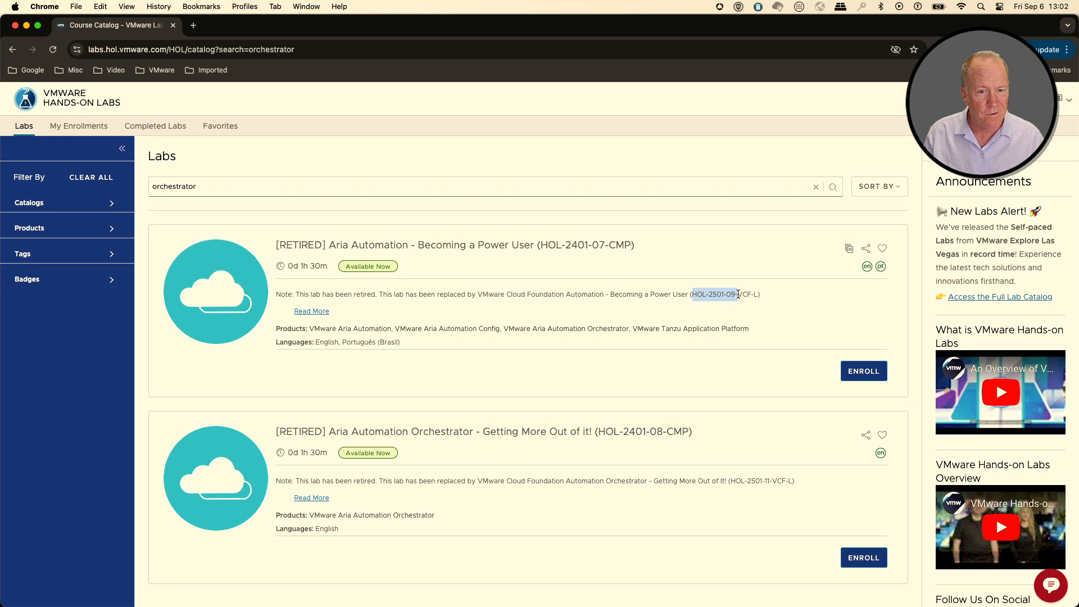
Step: Search for HOL-2501-09-VCF-L and re-enroll in the VCF Automation power user lab
text(HOL-2501-09-VCF-L)
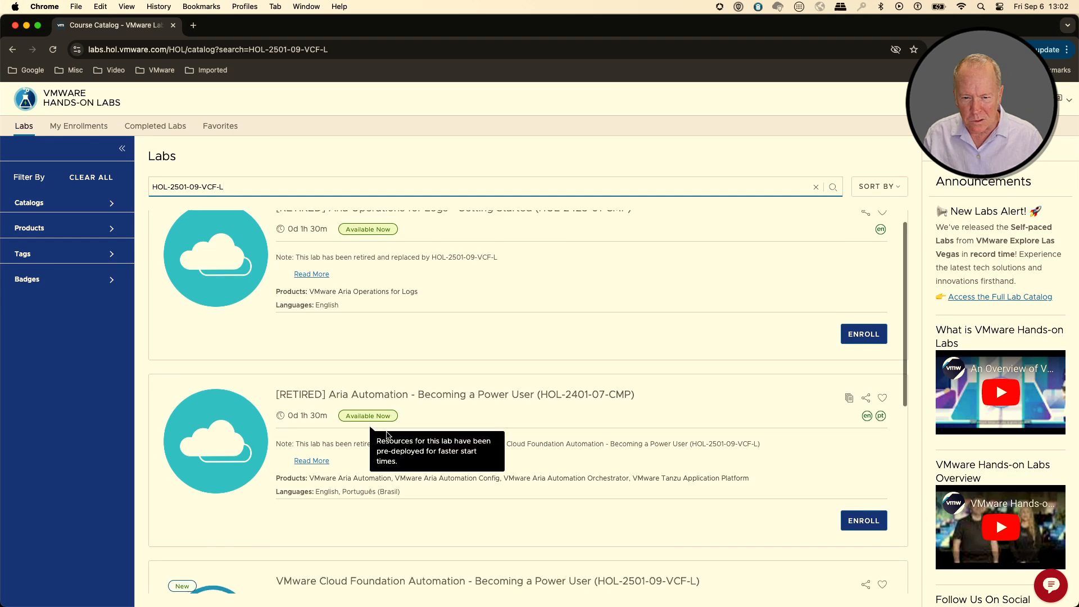
scroll(down, 3)
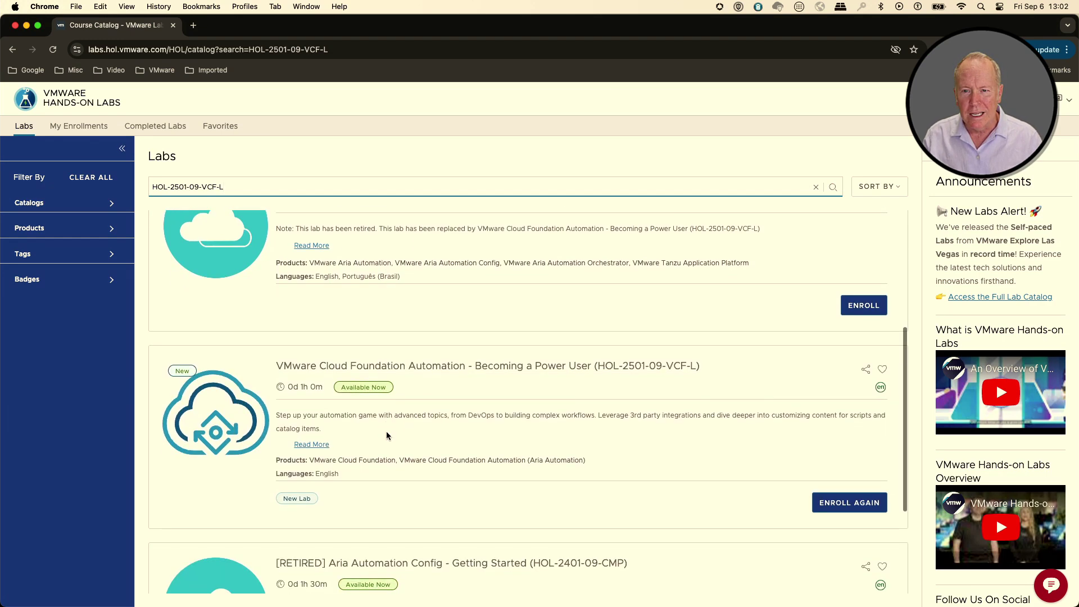
scroll(down, 3)
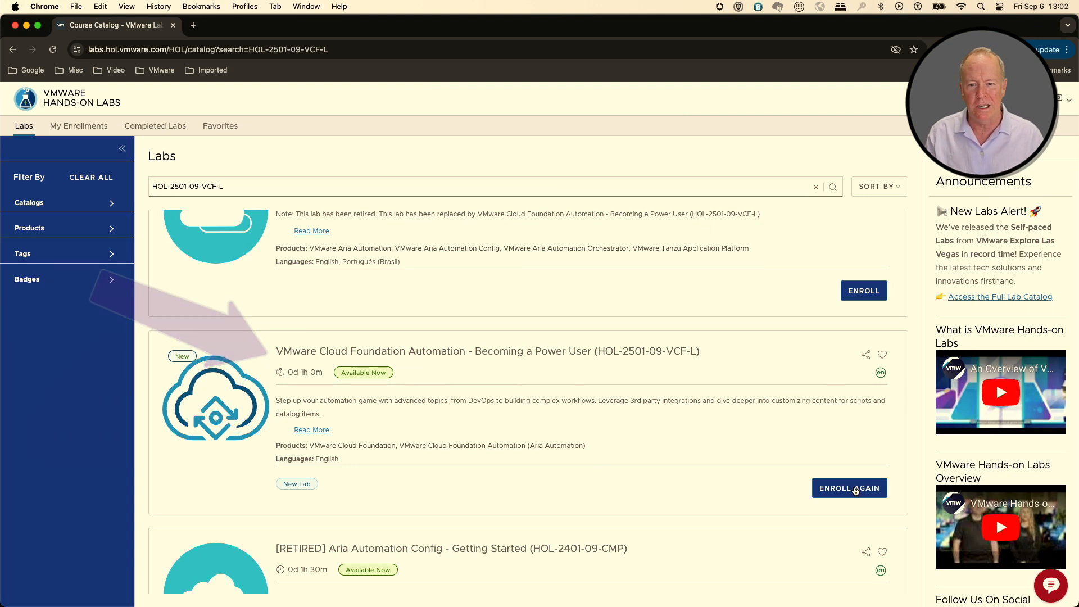
click(850, 488)
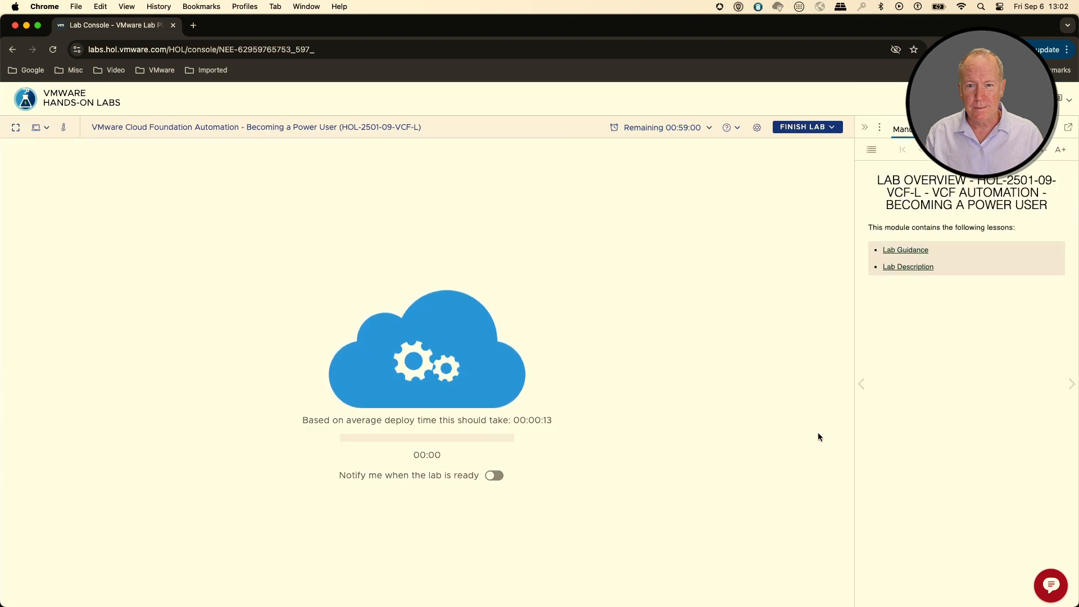